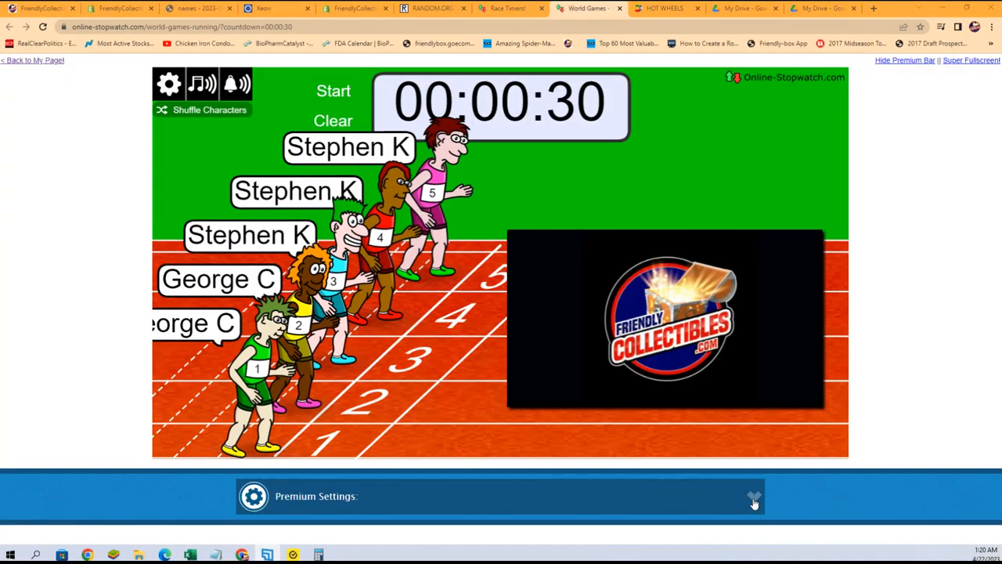
Title the race 'FILLER A for 23SWSS207' and collapse Premium Settings.
left_click(754, 499)
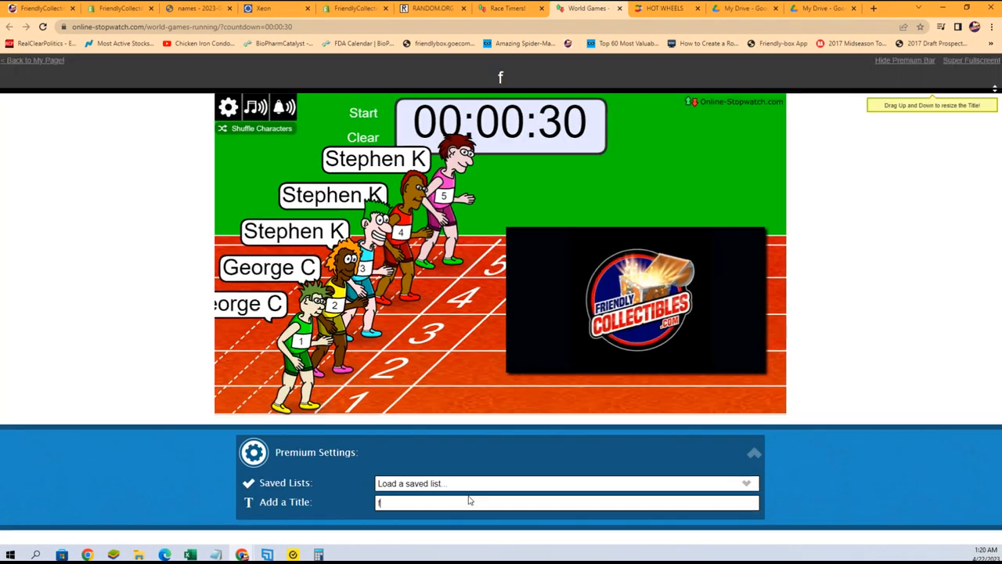
type("ILLER")
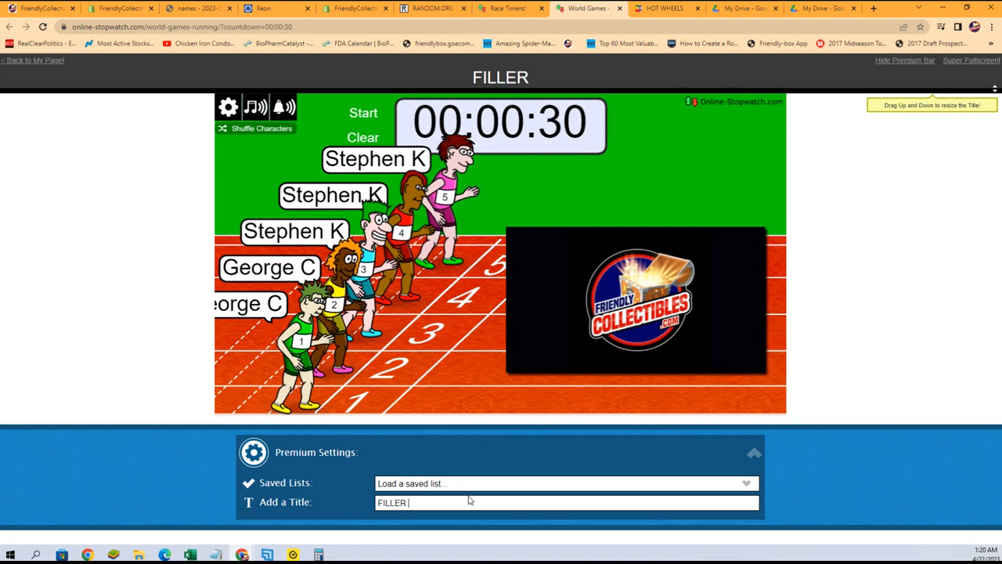
type("A for")
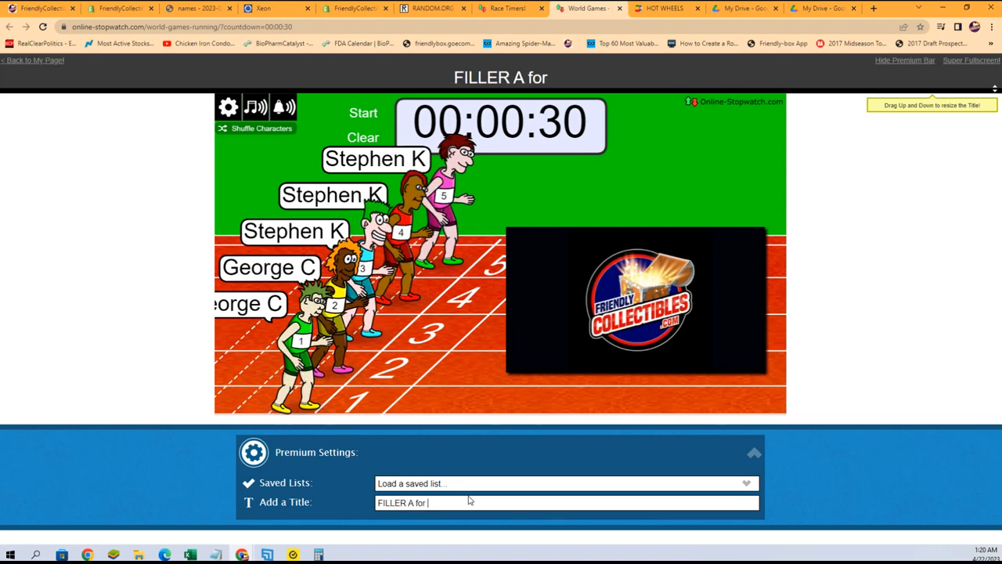
type("23")
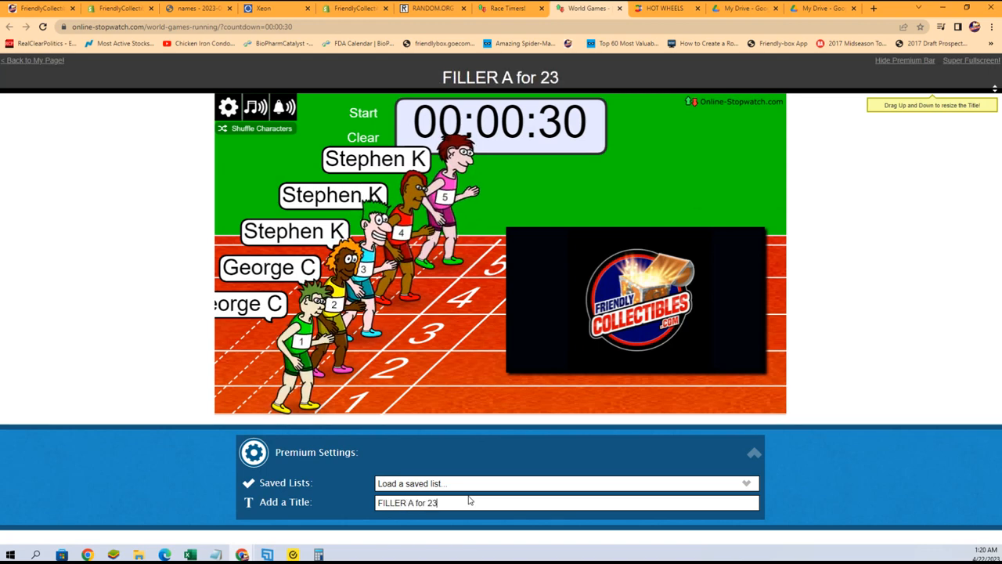
type("SWSS")
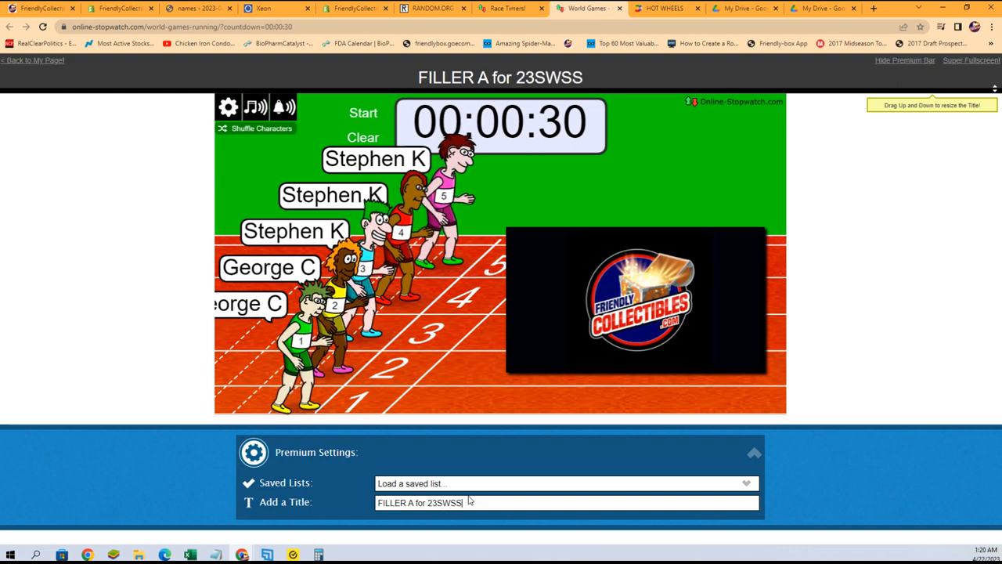
type("207")
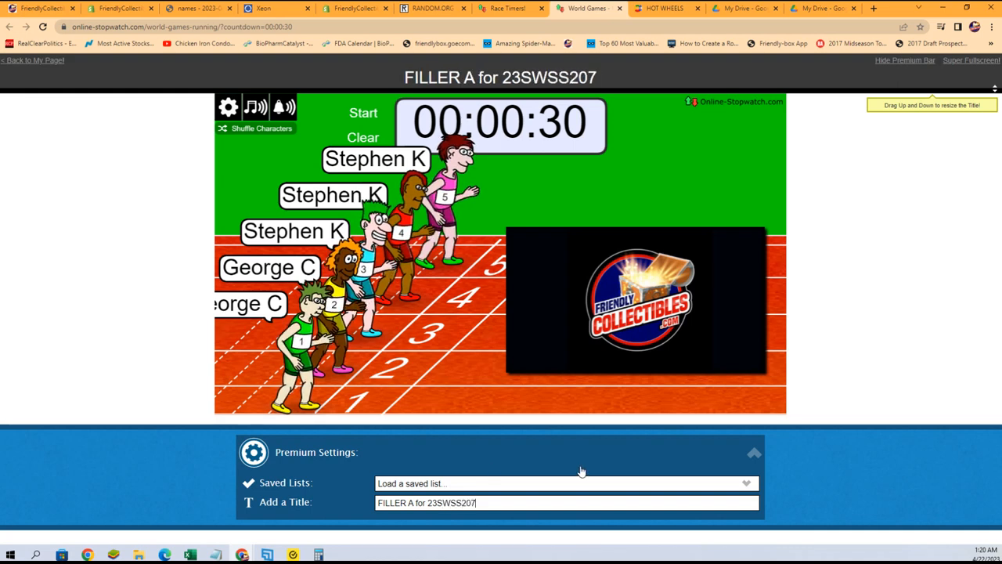
left_click(753, 453)
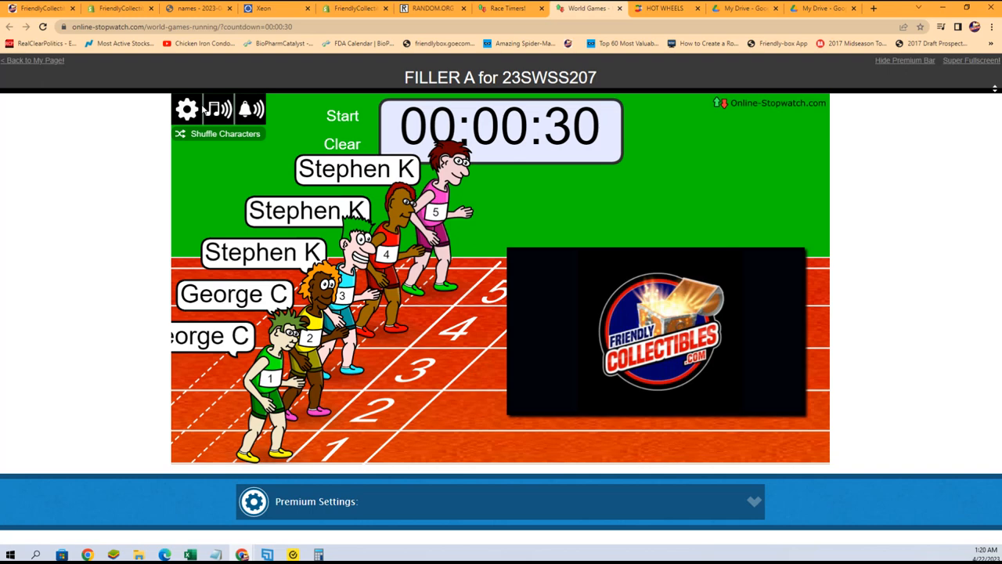
Shuffle the runners' lanes and start the 30-second race.
left_click(187, 109)
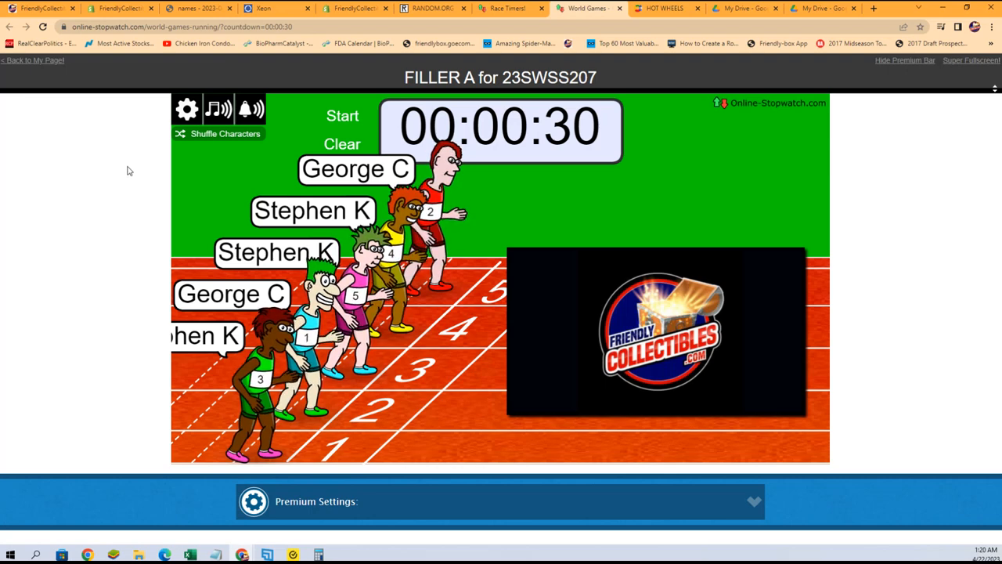
left_click(342, 115)
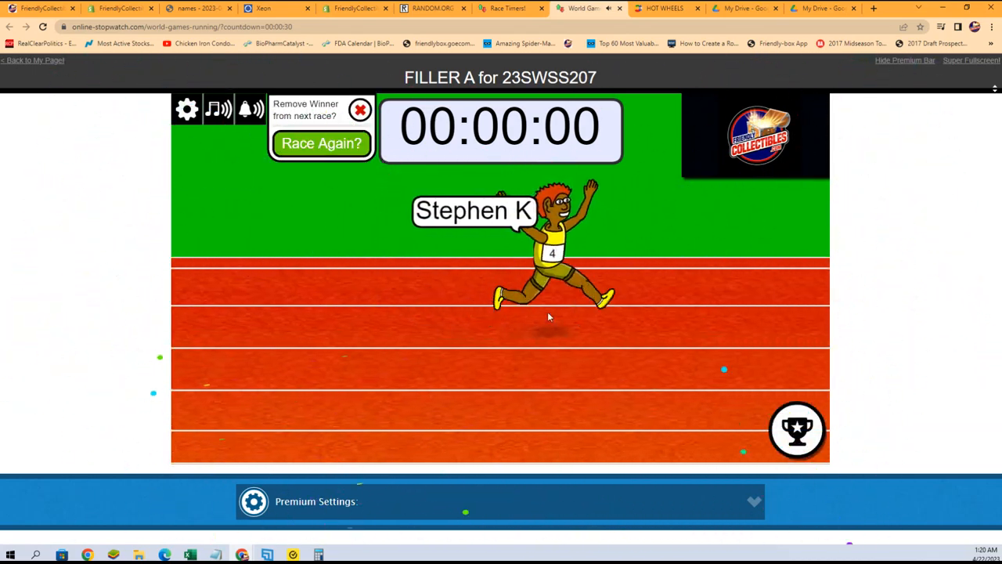
left_click(797, 429)
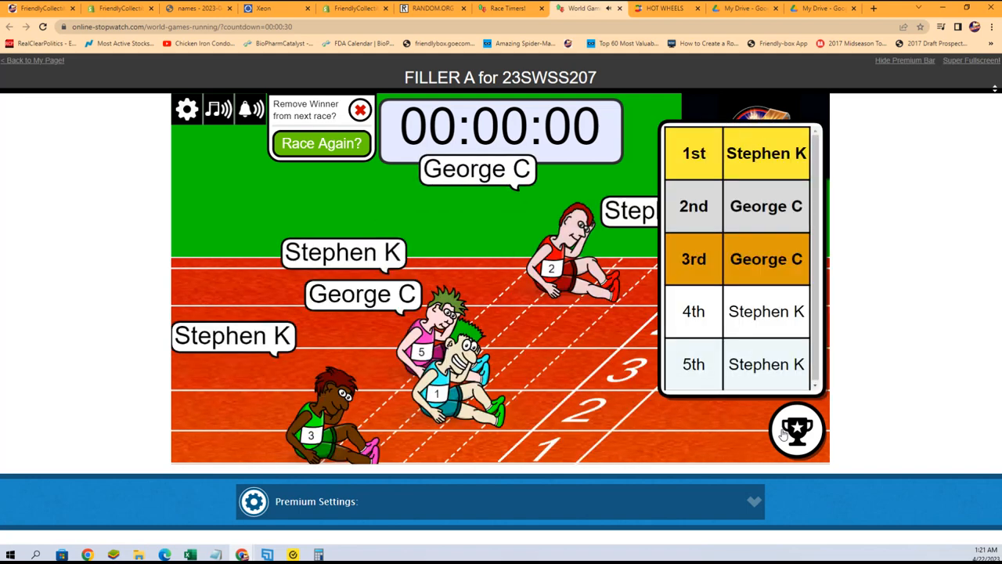